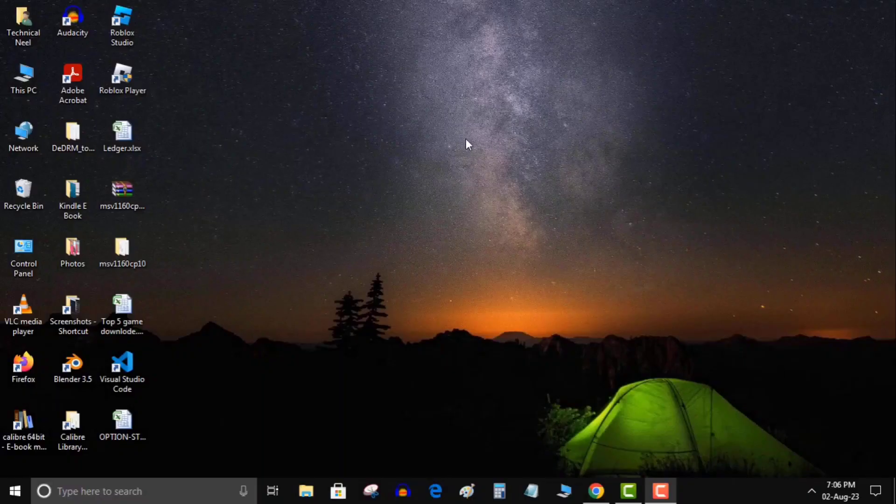
mouse_move(489, 223)
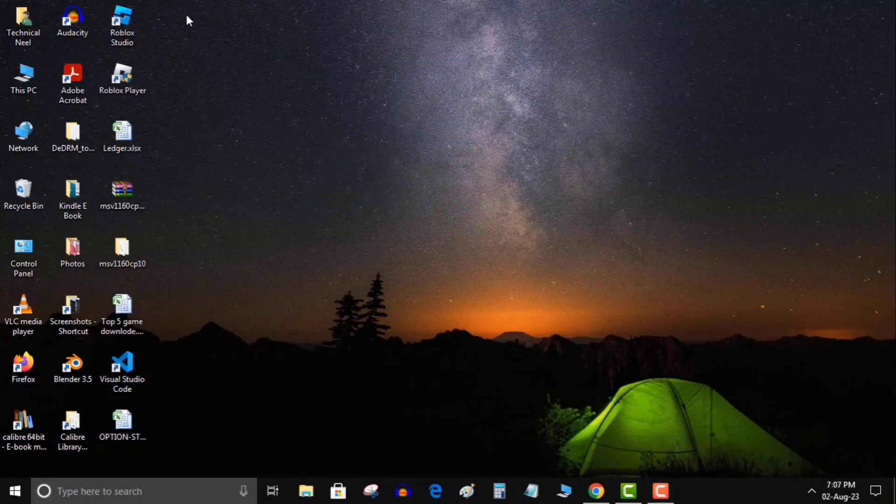
- Launch Roblox Player, dismiss the 0xc000007b error, move the shortcut around, and retry
double_click(122, 77)
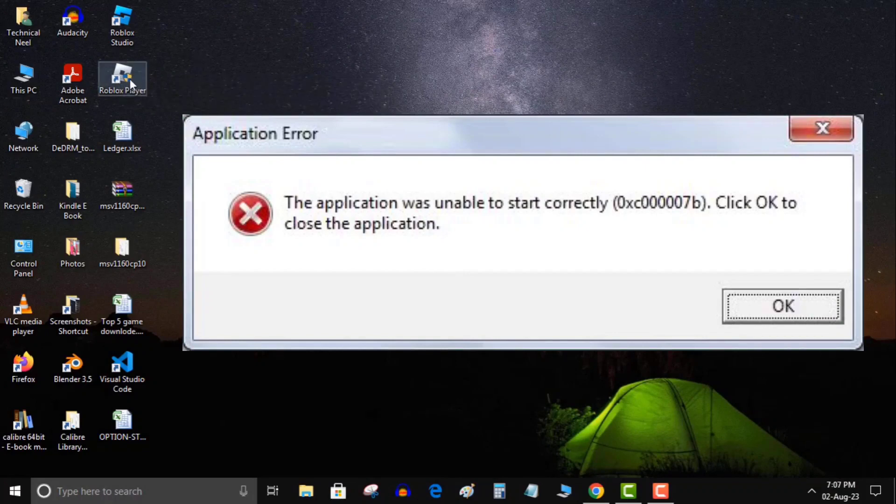
mouse_move(121, 83)
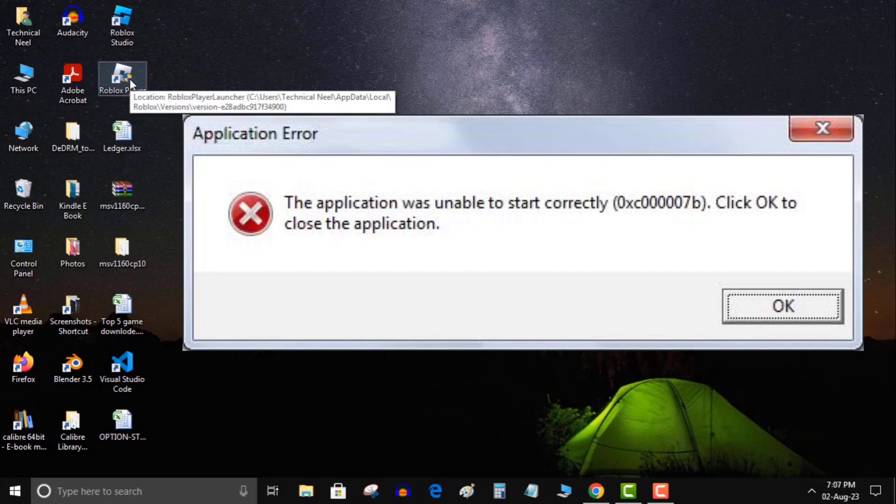
left_click(782, 305)
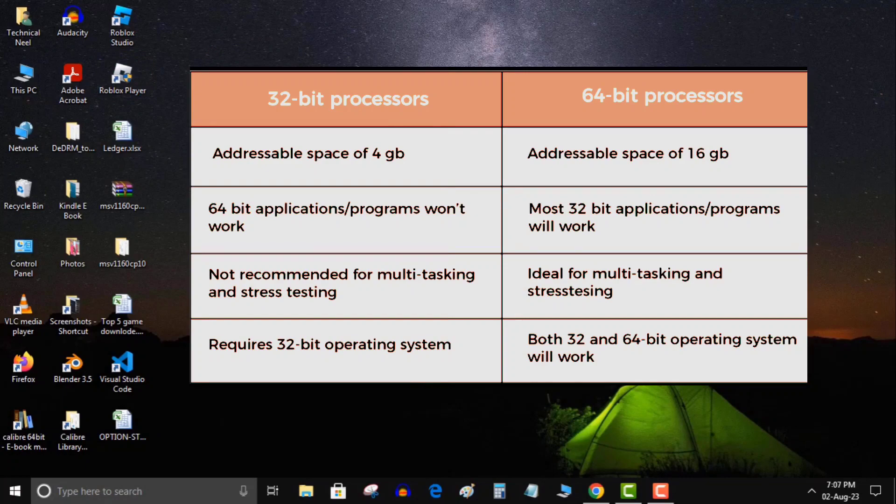
mouse_move(142, 84)
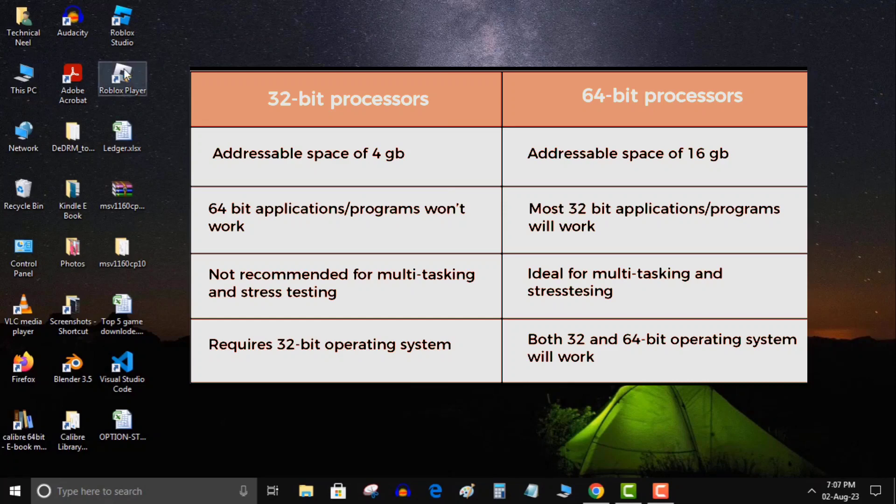
mouse_move(144, 83)
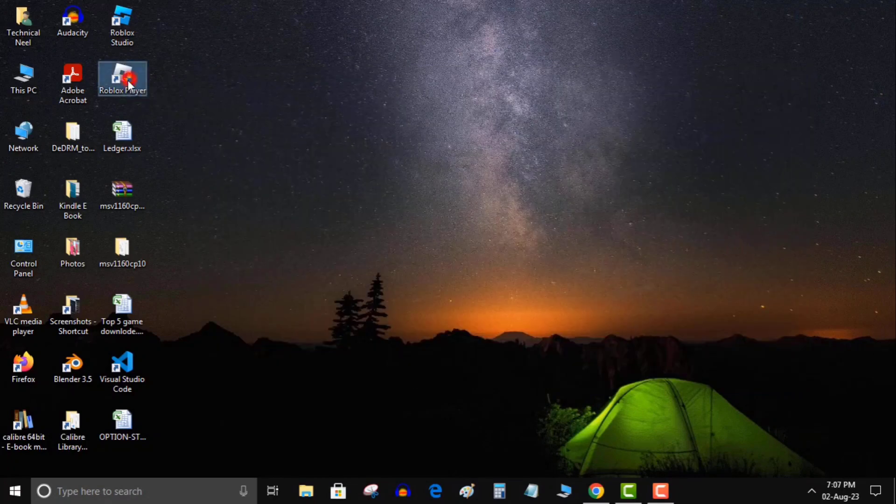
mouse_move(165, 74)
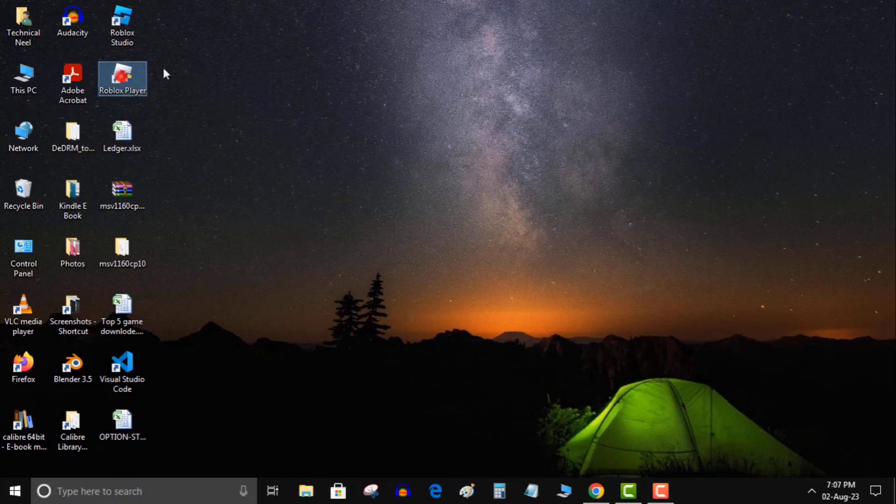
left_click_drag(122, 78, 468, 137)
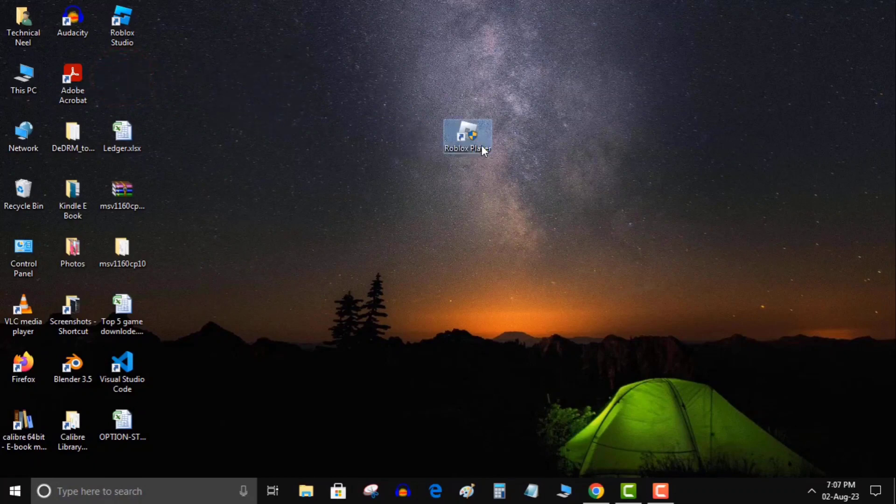
left_click_drag(467, 136, 318, 250)
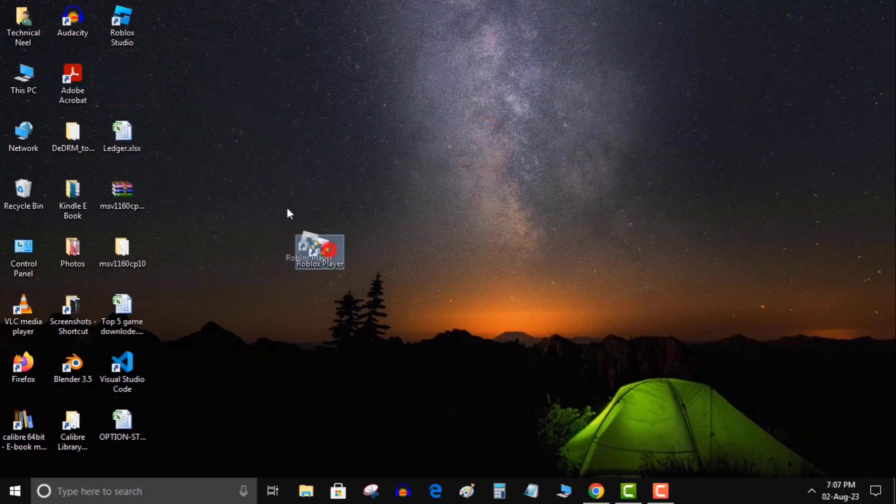
left_click_drag(319, 250, 222, 78)
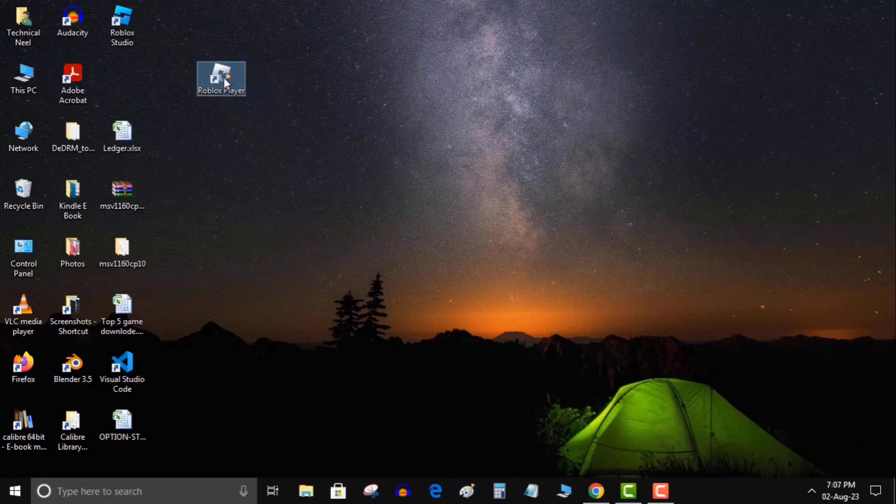
left_click_drag(221, 78, 122, 78)
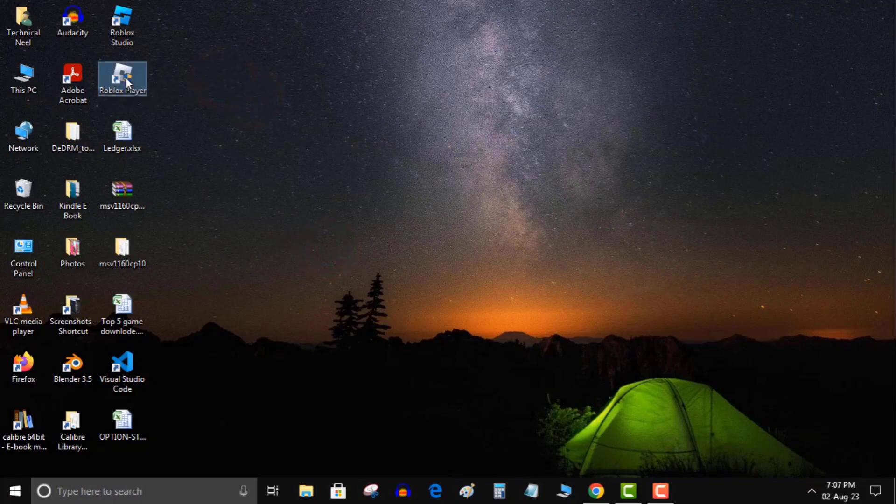
double_click(122, 77)
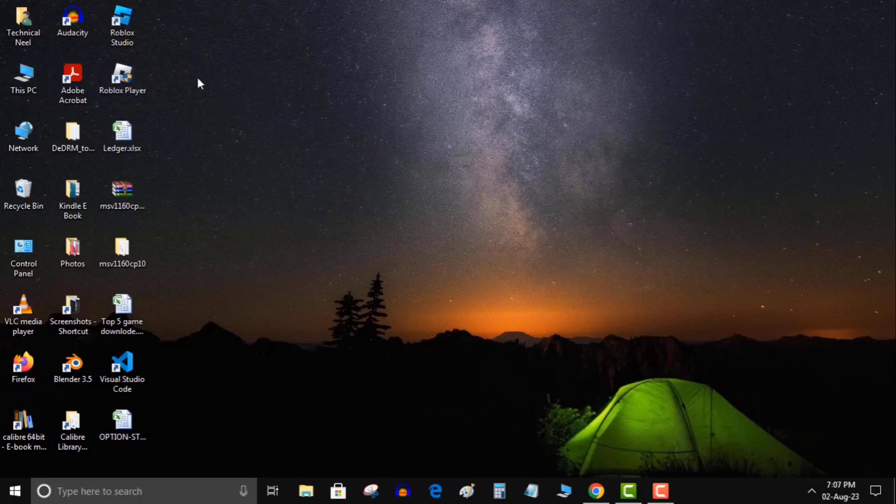
mouse_move(40, 380)
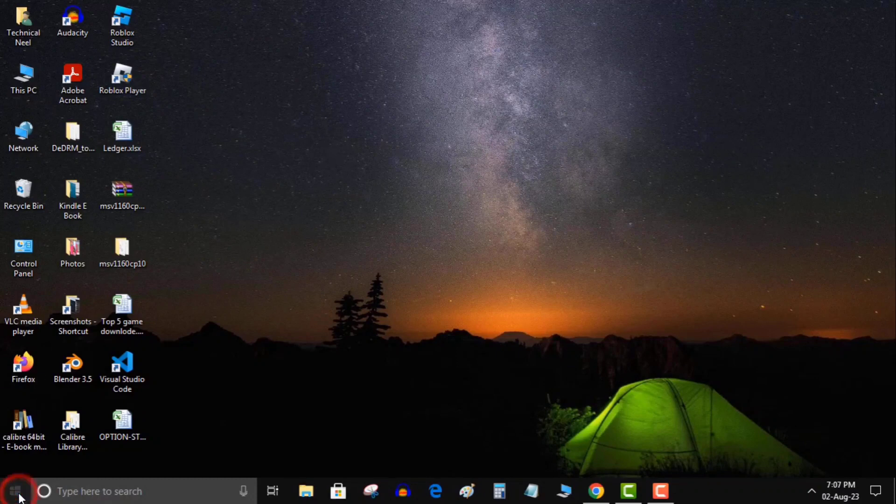
- Browse the Start menu app list and power options, then reselect the Roblox shortcut
left_click(15, 491)
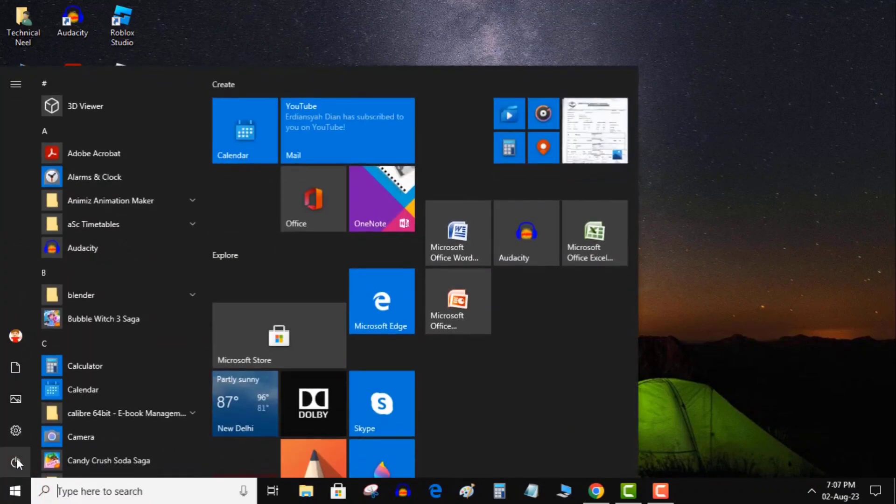
left_click(15, 461)
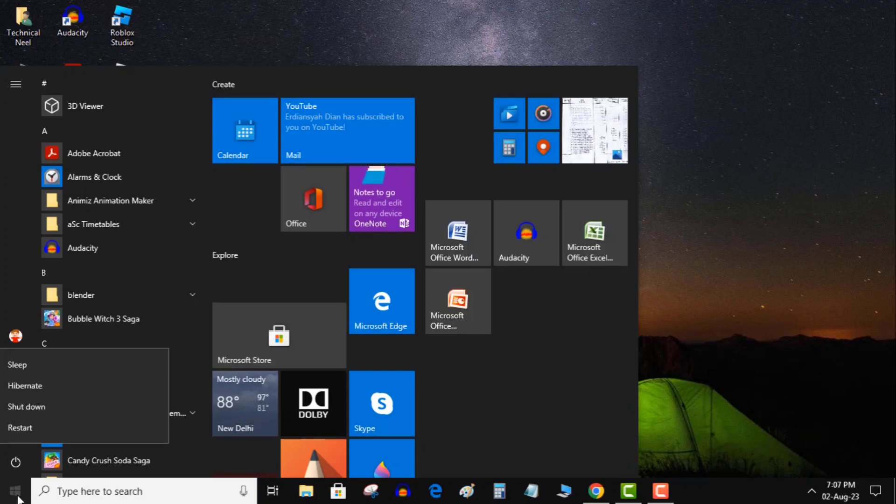
left_click(13, 490)
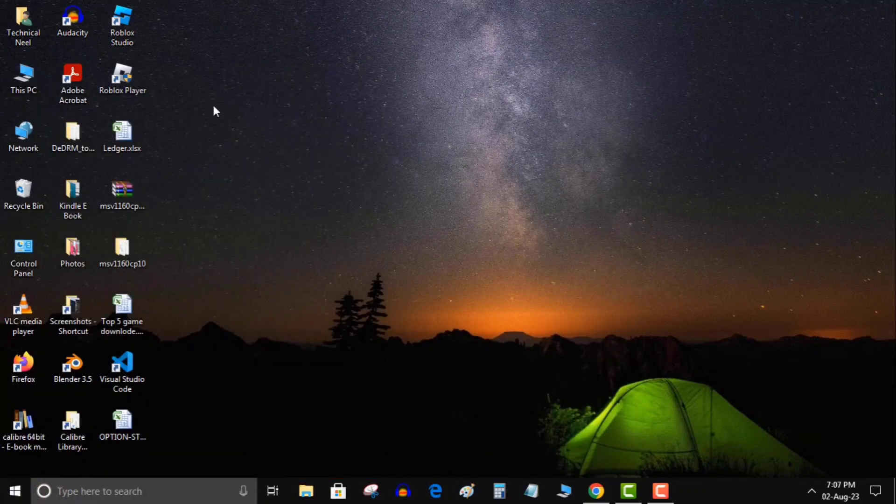
left_click(122, 78)
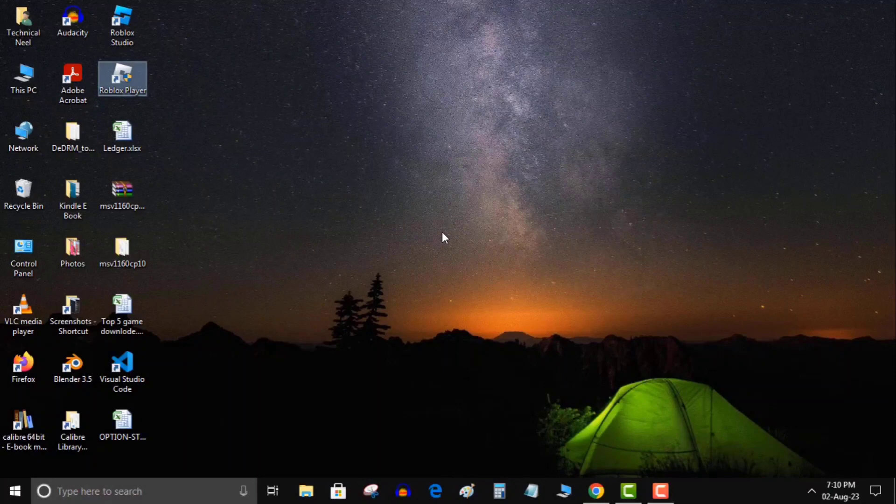
mouse_move(440, 264)
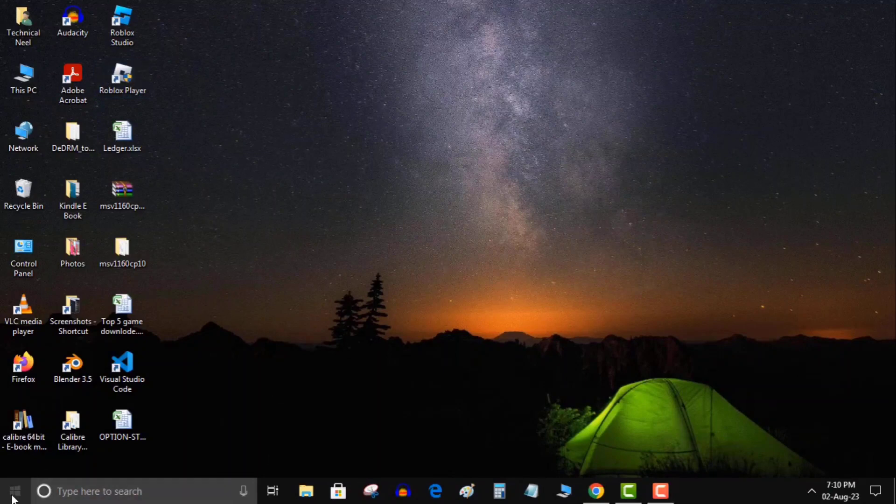
- Check Update & Security in Windows Settings, then bring up the Roblox Player shortcut's context menu
right_click(13, 491)
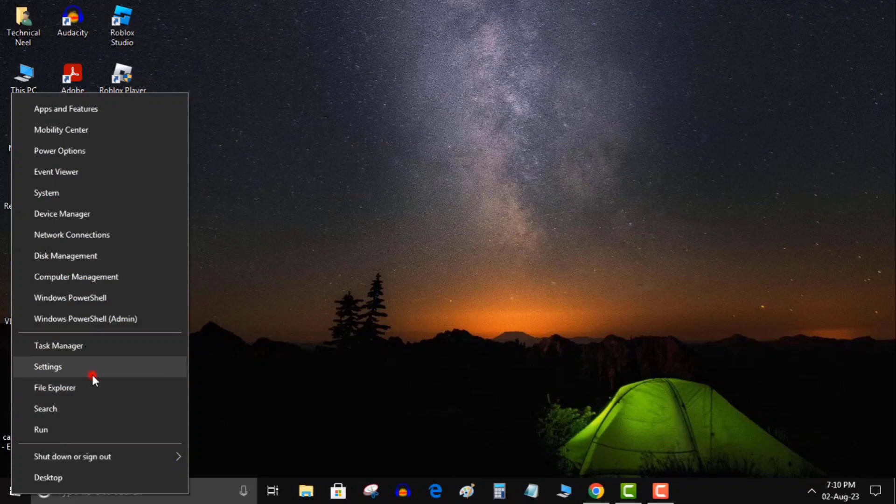
left_click(48, 367)
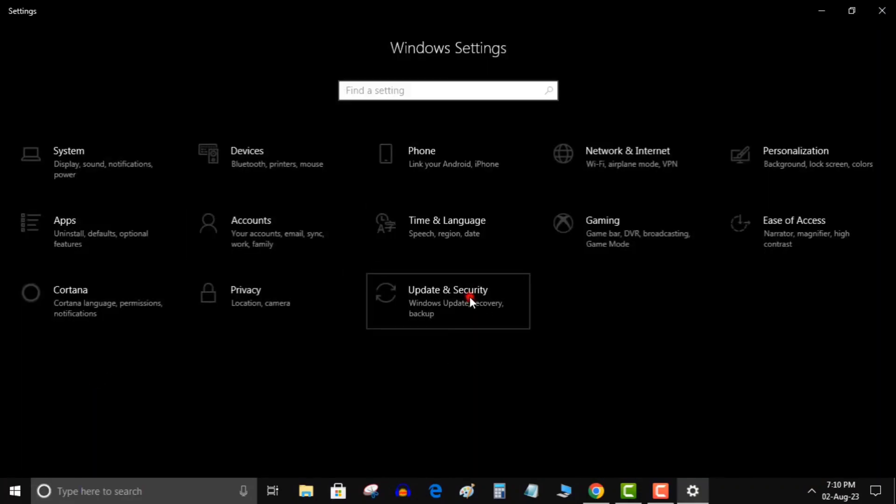
left_click(448, 301)
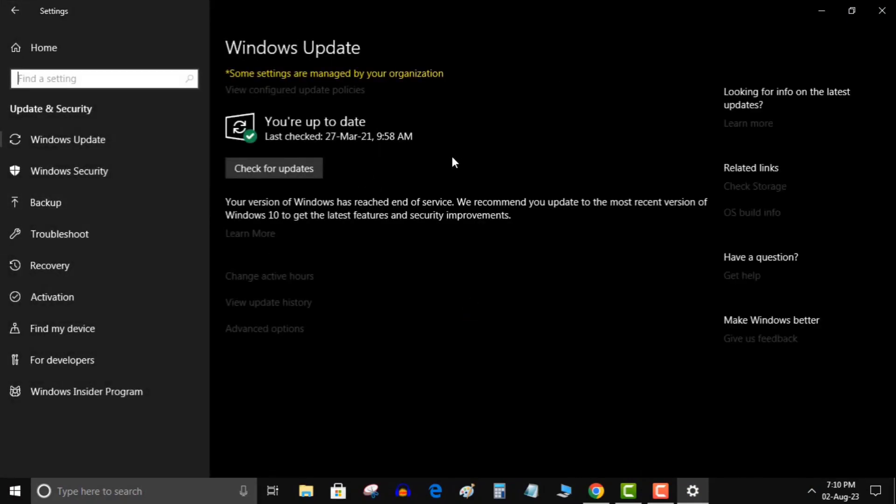
mouse_move(337, 174)
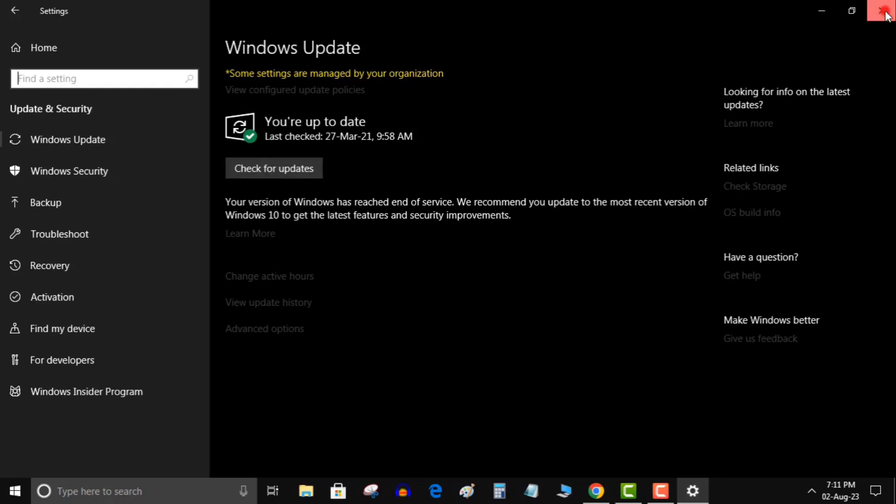
left_click(885, 11)
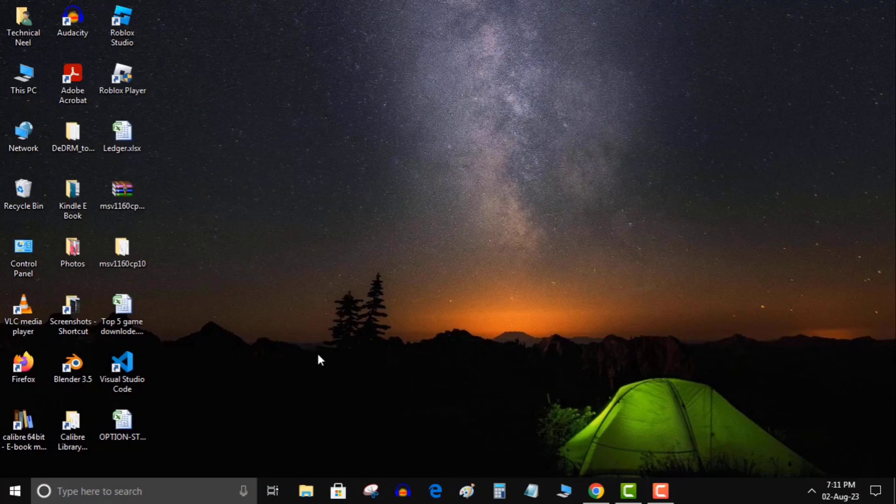
mouse_move(228, 125)
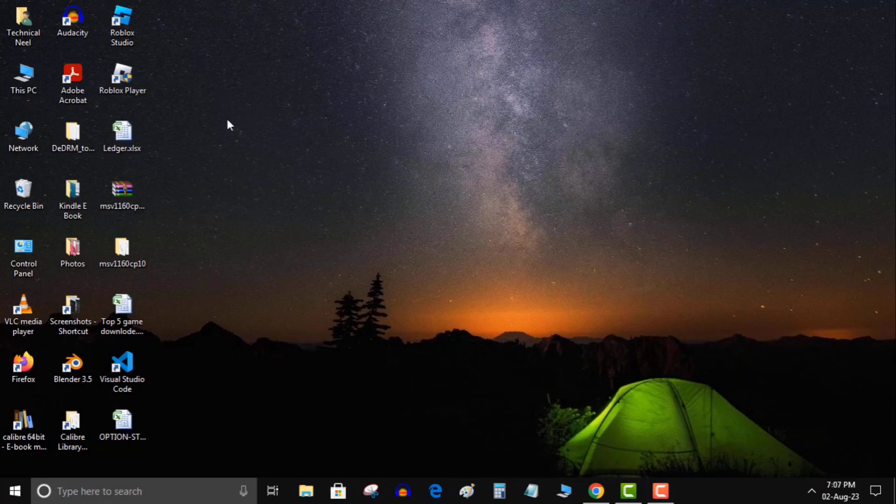
left_click(122, 78)
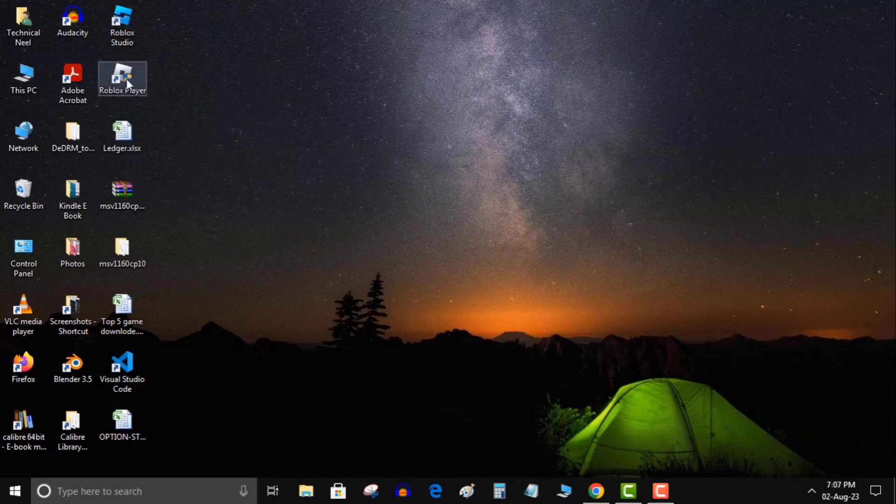
right_click(122, 78)
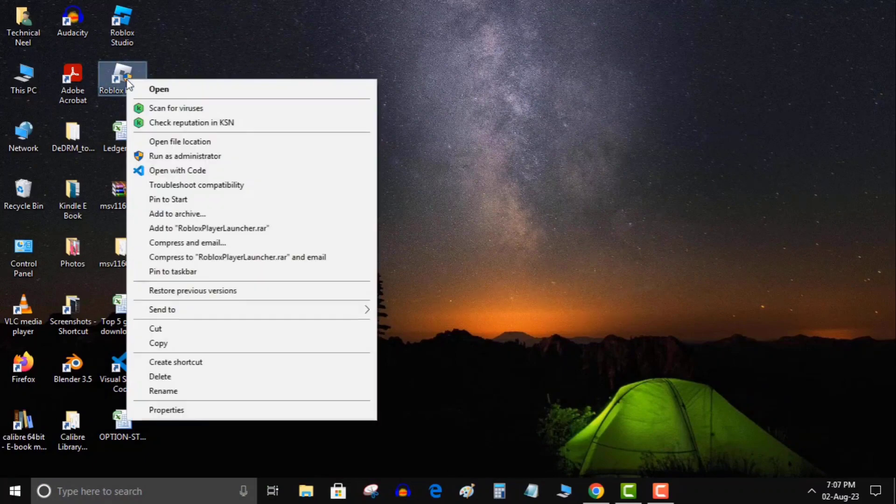
mouse_move(305, 356)
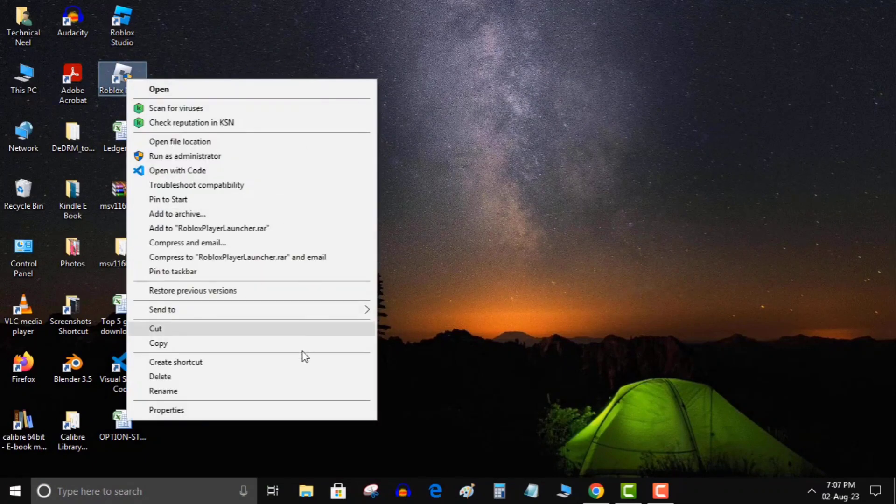
mouse_move(255, 161)
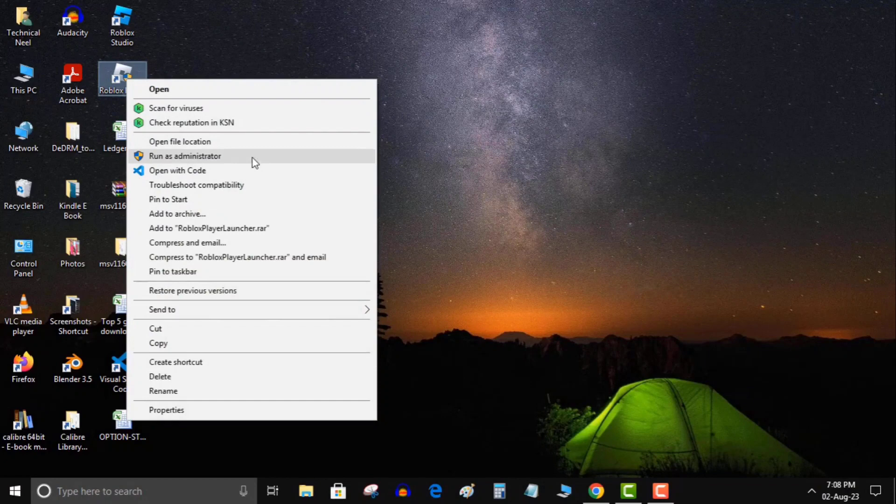
mouse_move(302, 163)
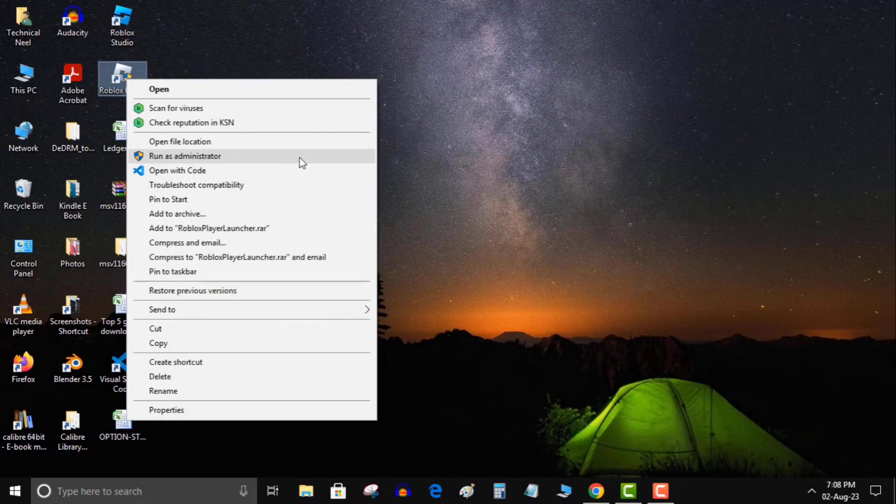
mouse_move(239, 159)
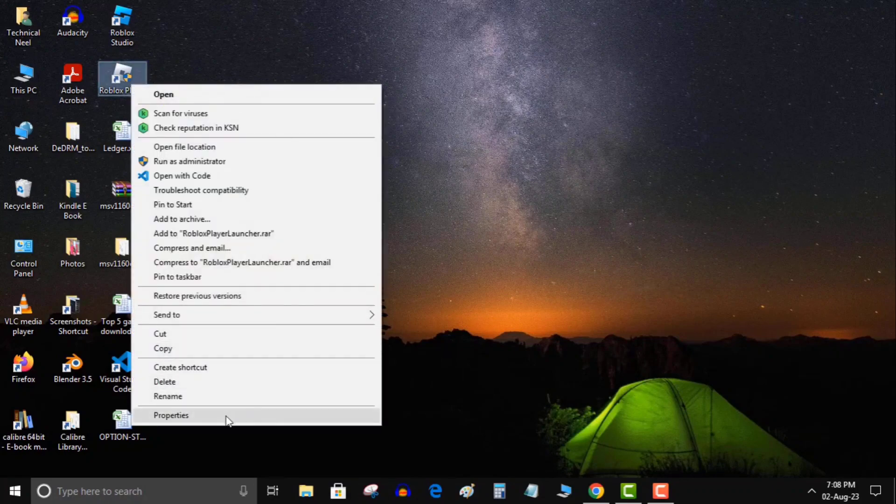
- Tick Run as administrator in the Roblox Player shortcut's advanced Properties and confirm both dialogs
left_click(171, 415)
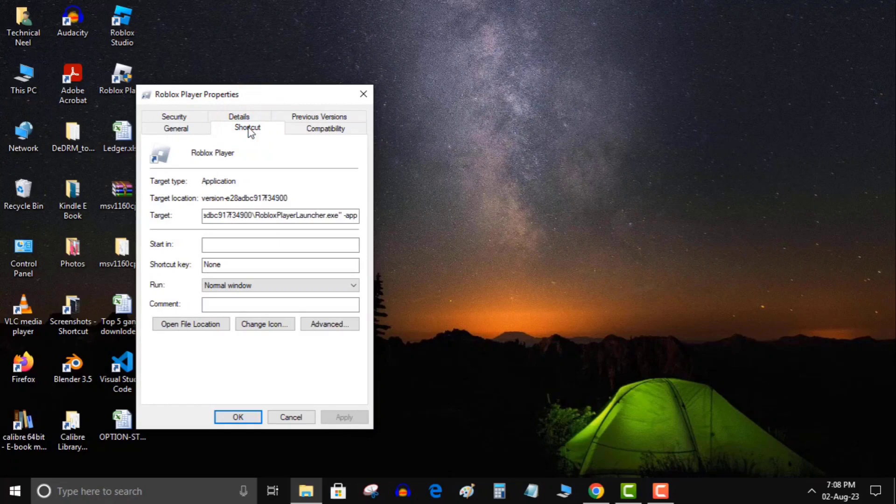
left_click(329, 324)
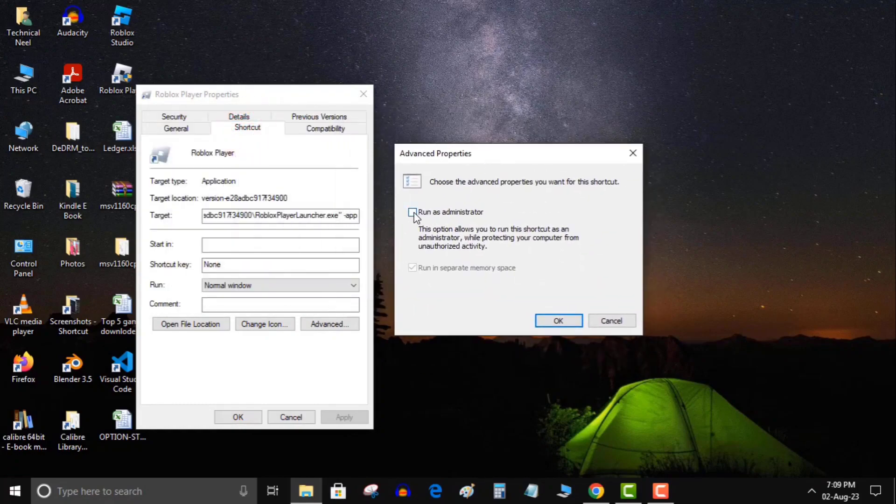
left_click(412, 212)
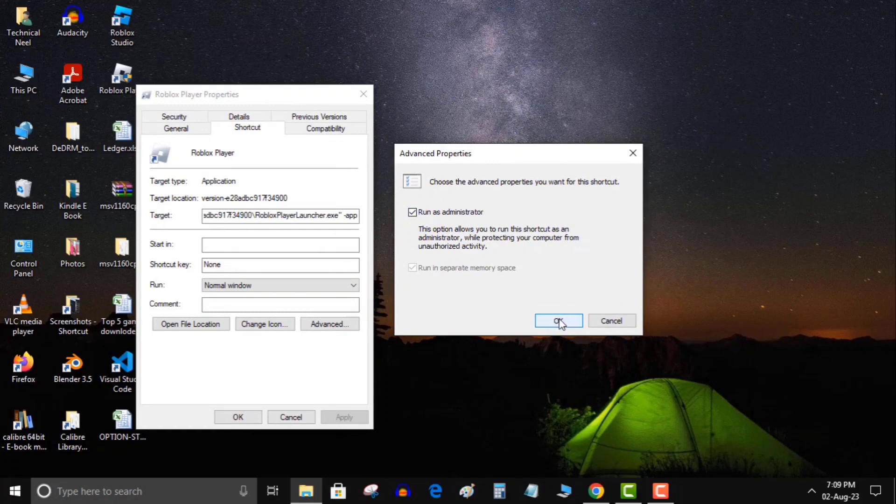
left_click(559, 321)
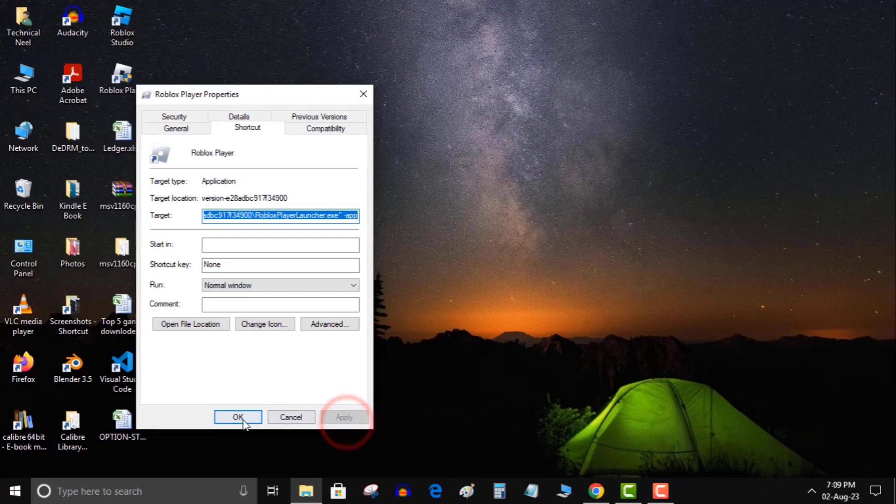
left_click(238, 416)
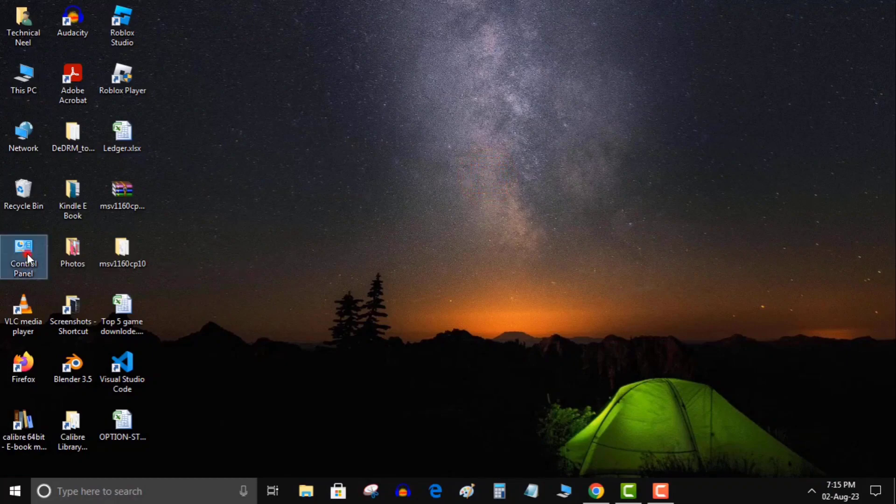
double_click(23, 257)
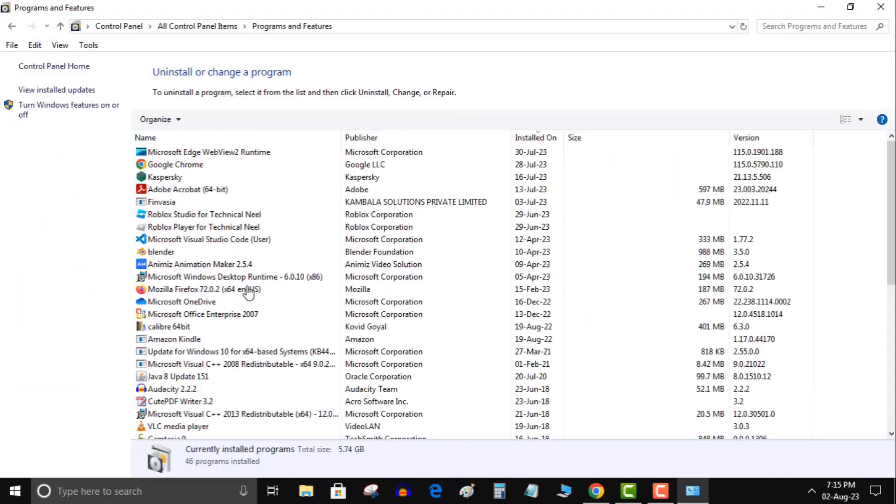
left_click(200, 264)
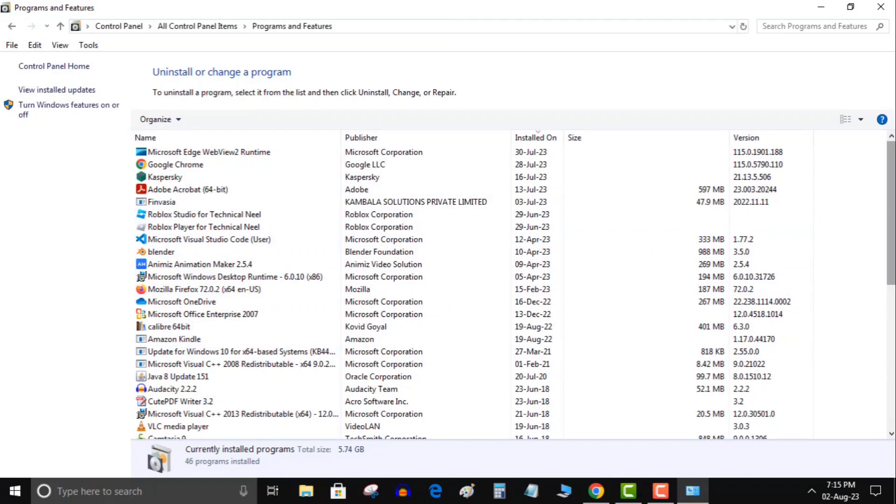
scroll("down", 3)
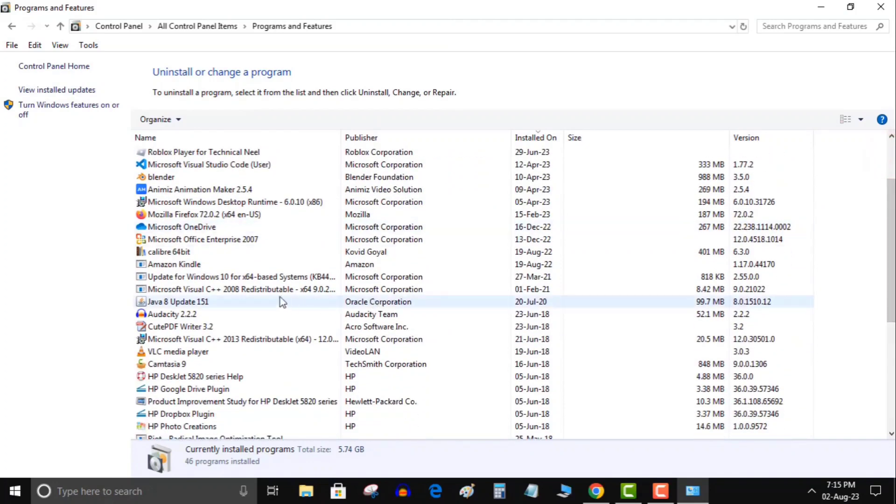
left_click(243, 289)
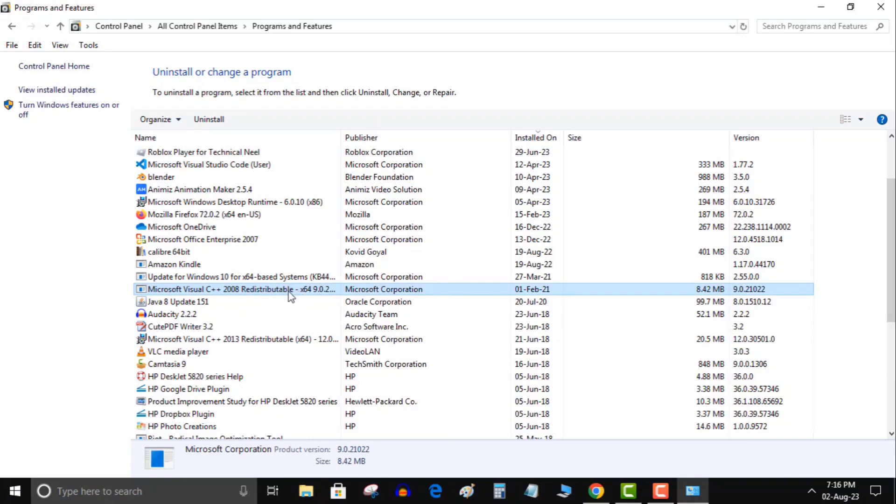
mouse_move(307, 297)
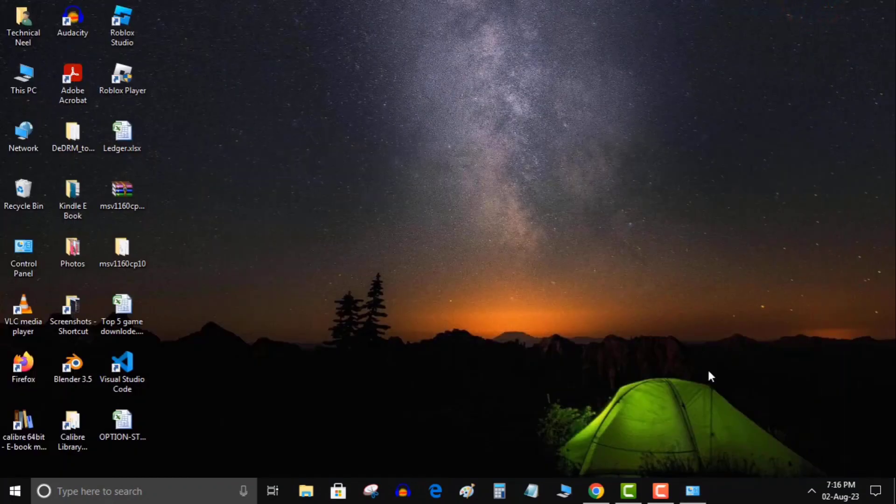
- In a new Chrome tab, search 'Microsoft visual c++ download' and open the Latest supported Redistributable result
left_click(596, 490)
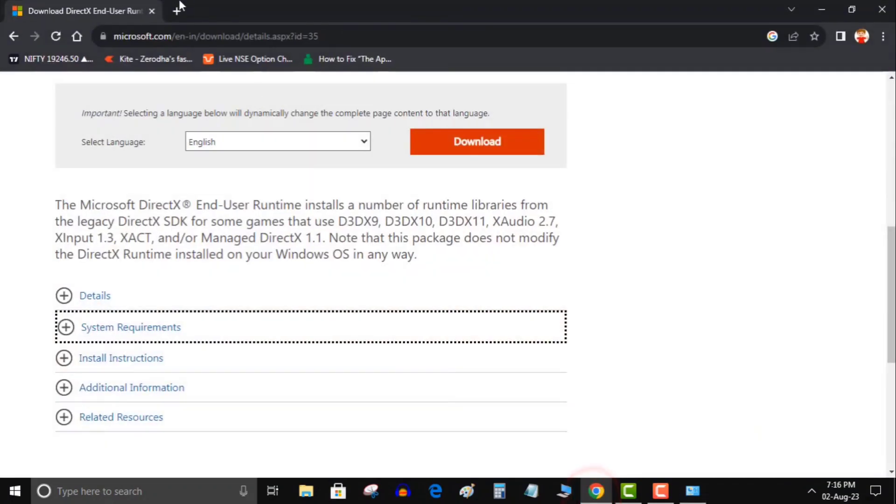
left_click(77, 36)
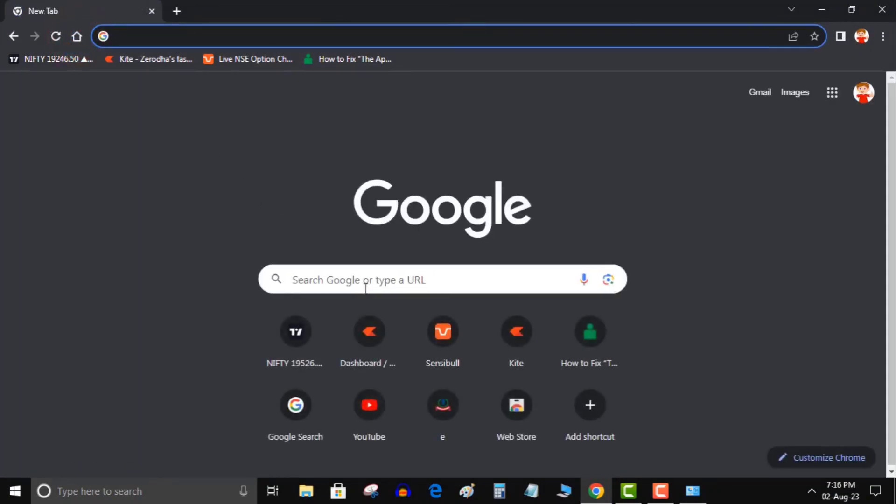
type("Microsoft visual c++")
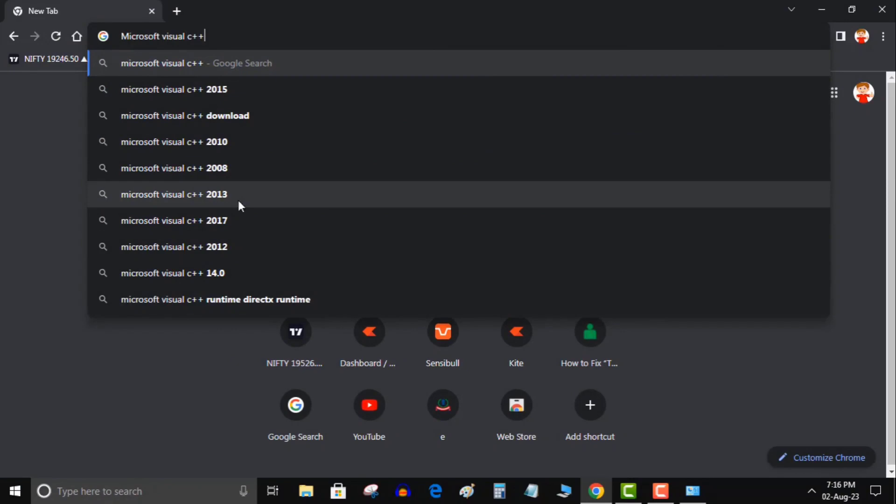
mouse_move(211, 115)
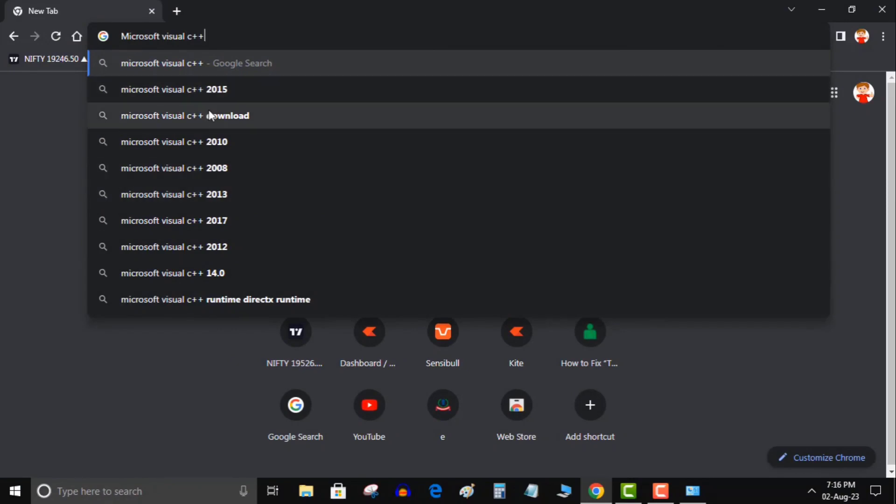
left_click(185, 116)
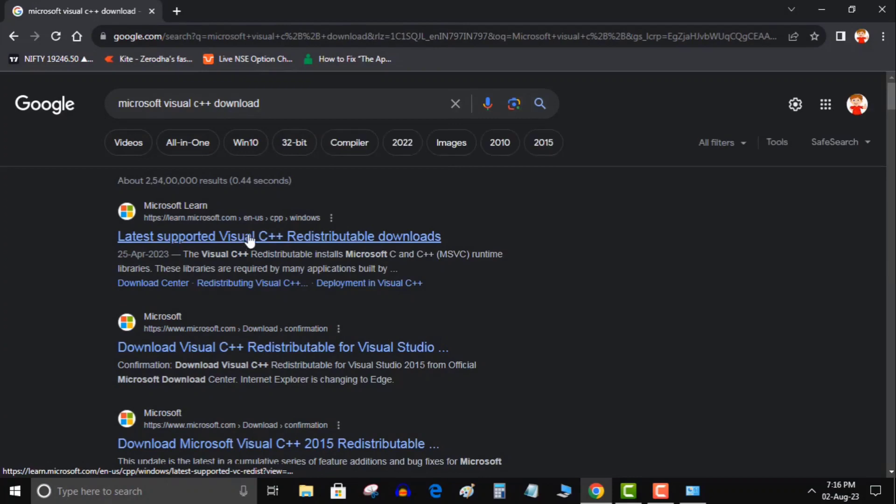
left_click(279, 236)
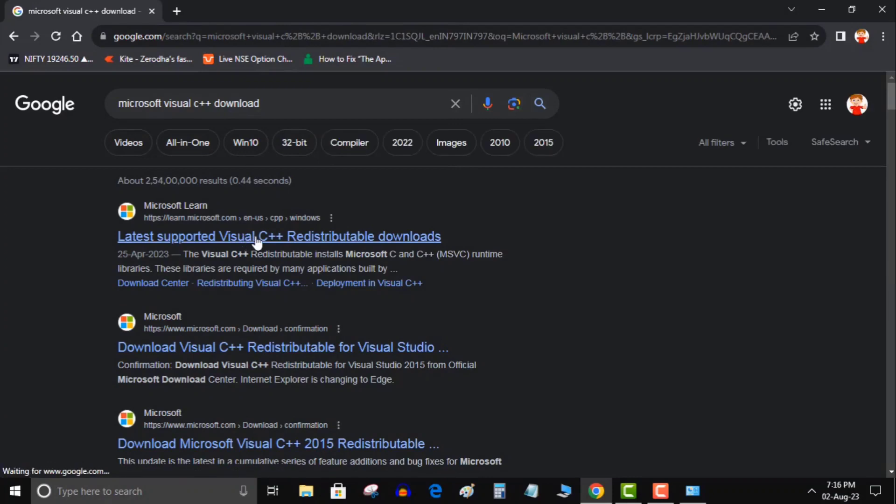
left_click(279, 236)
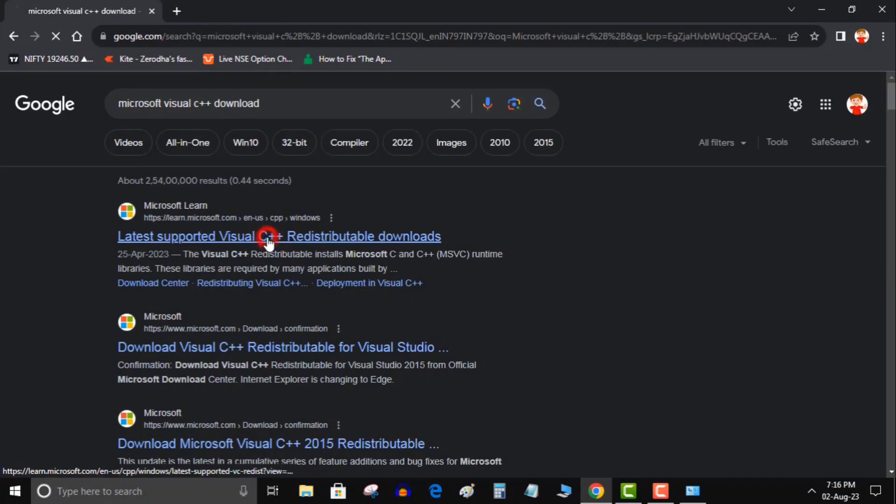
left_click(278, 236)
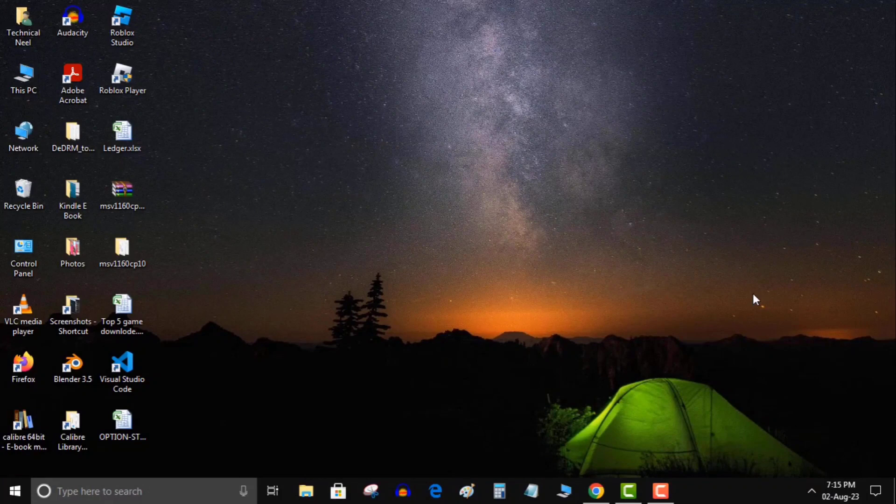
left_click(121, 79)
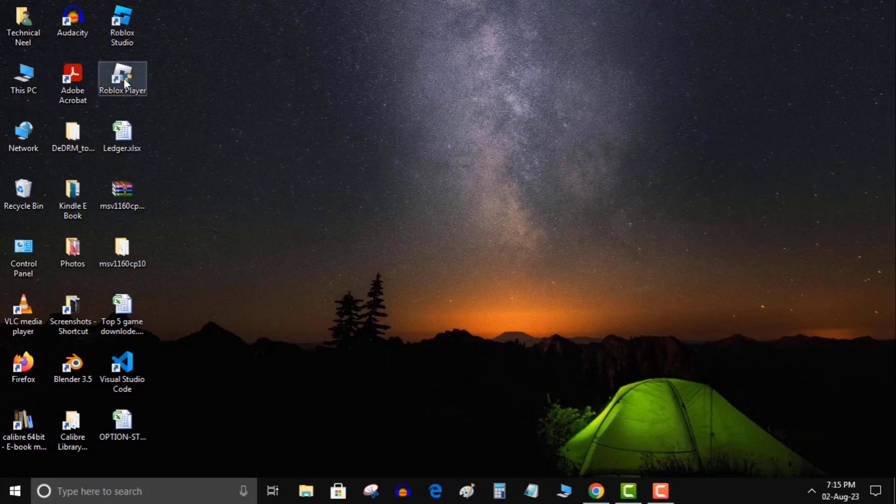
left_click(23, 255)
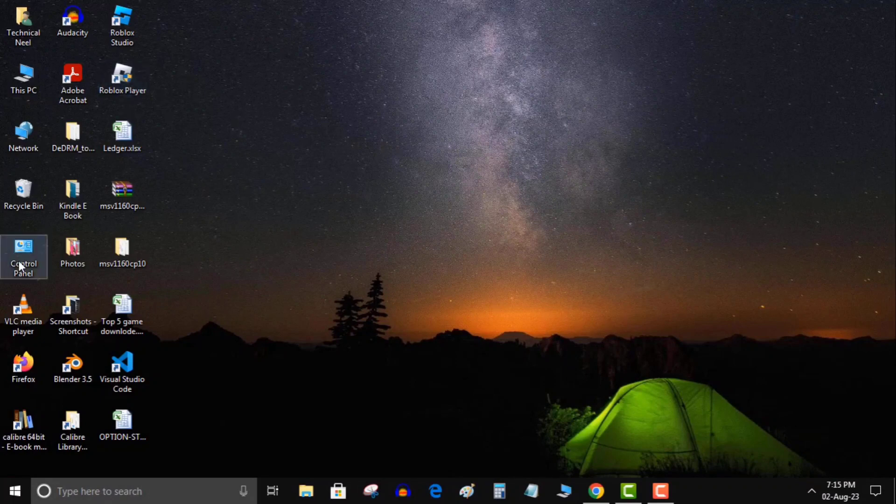
double_click(23, 257)
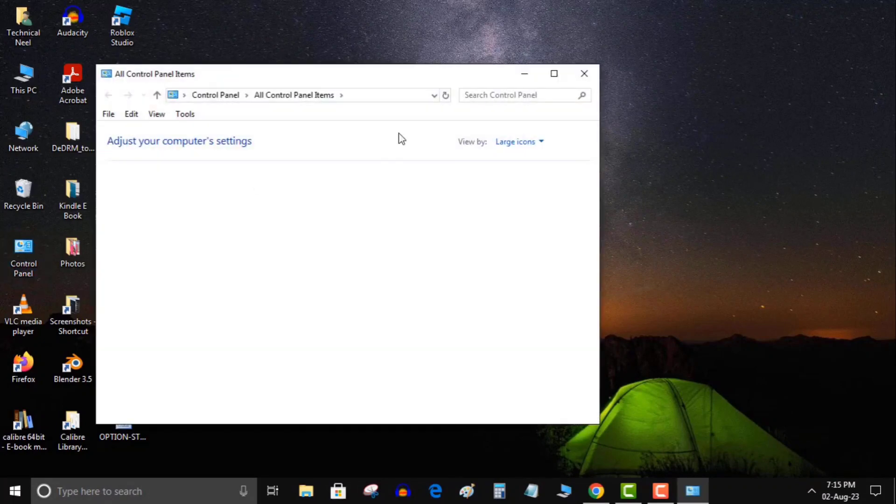
left_click(553, 73)
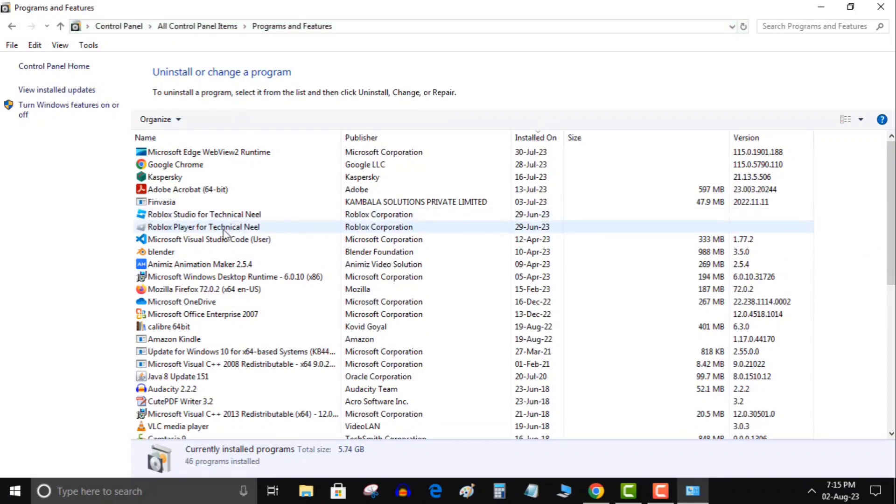
mouse_move(243, 231)
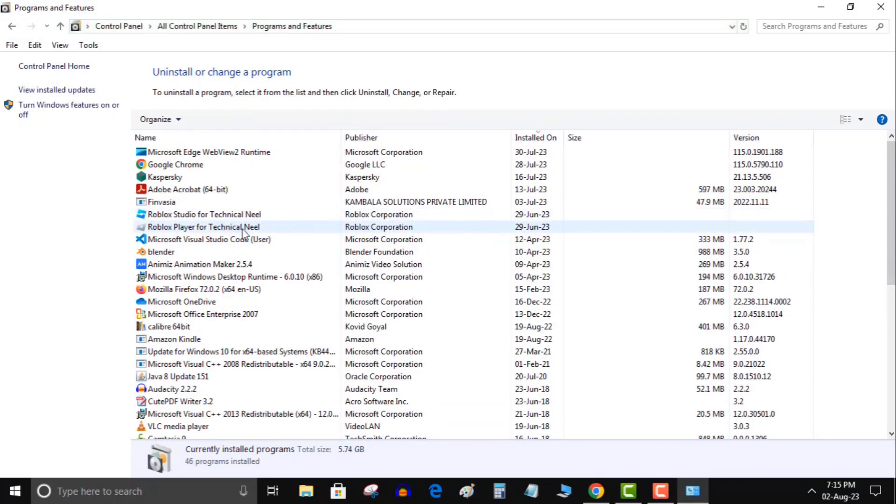
left_click(203, 226)
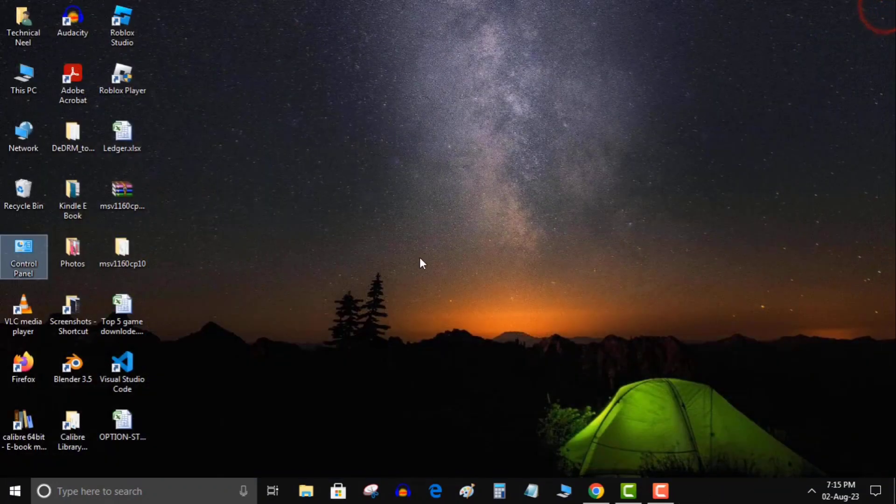
mouse_move(454, 272)
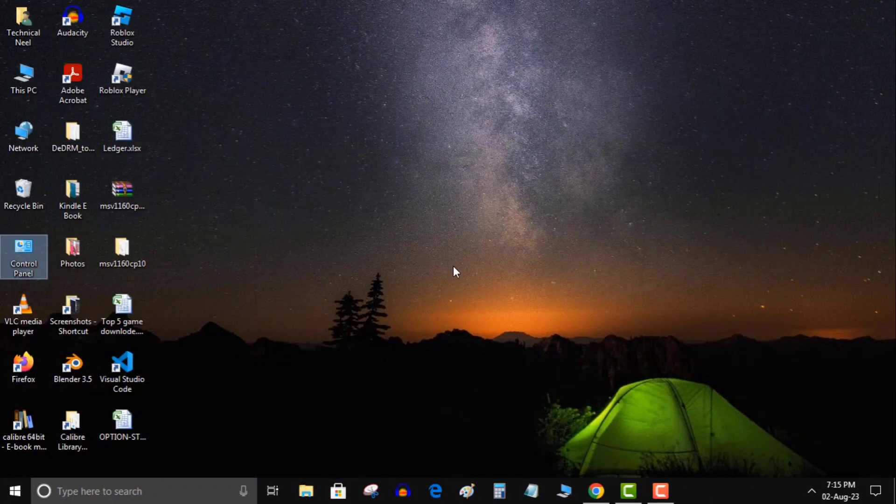
mouse_move(7, 277)
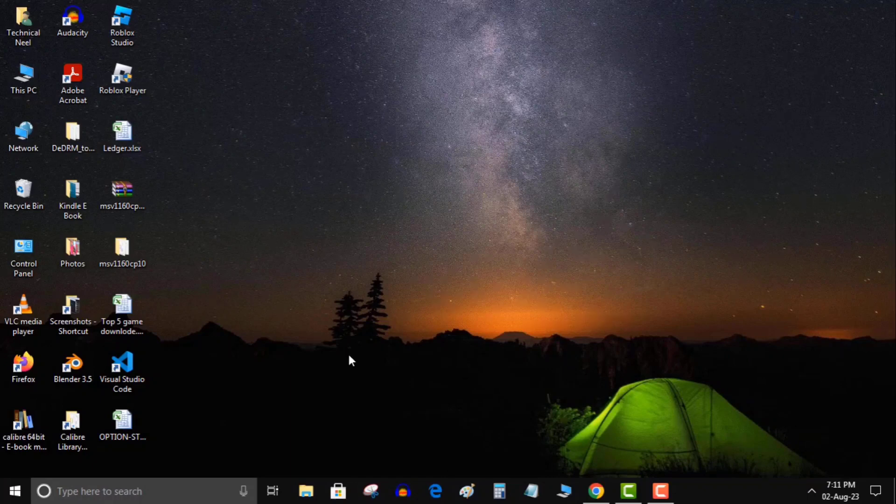
mouse_move(351, 358)
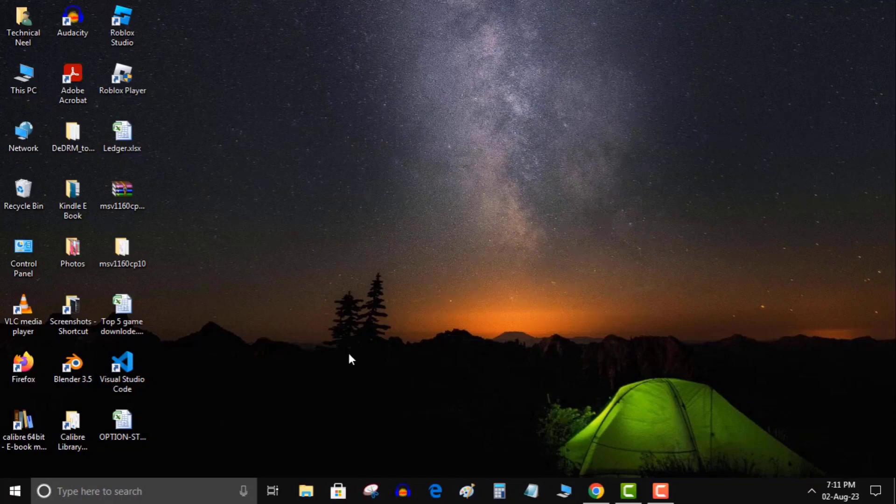
mouse_move(433, 367)
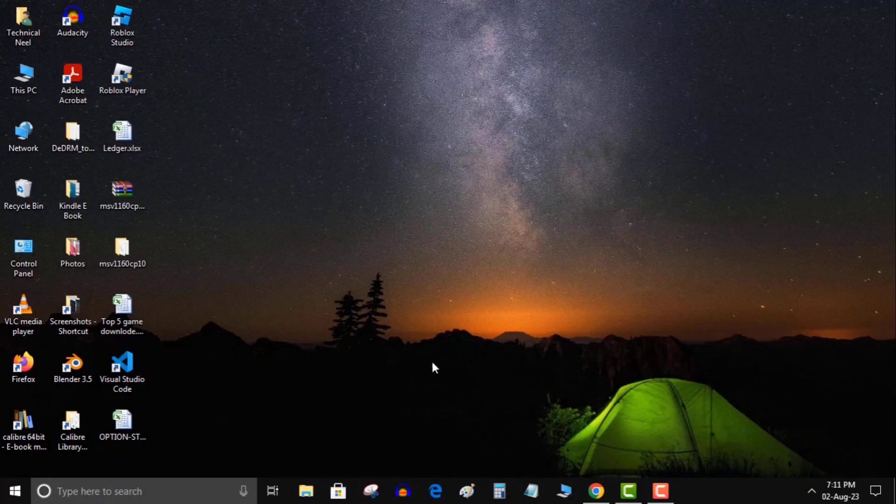
mouse_move(351, 359)
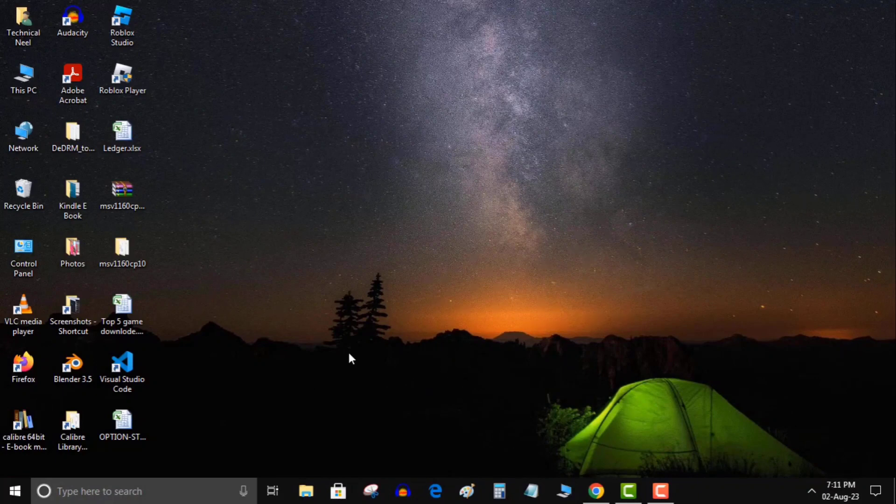
type("sfc /scannow")
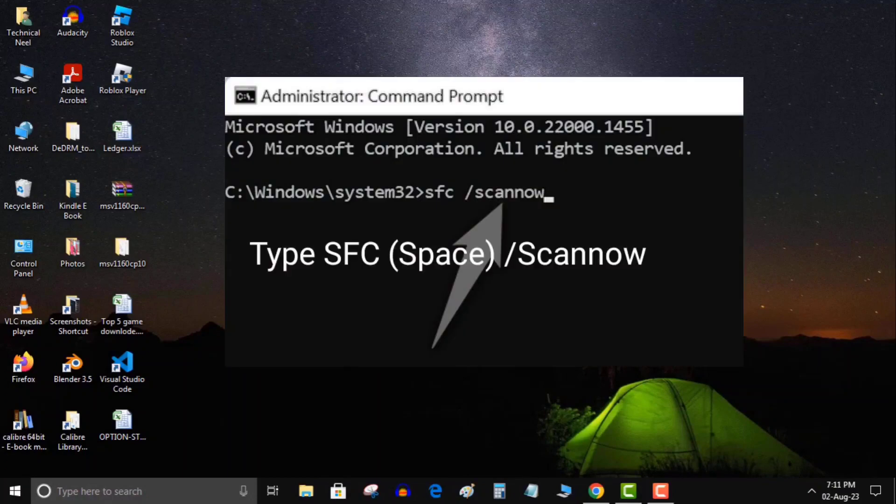
mouse_move(303, 394)
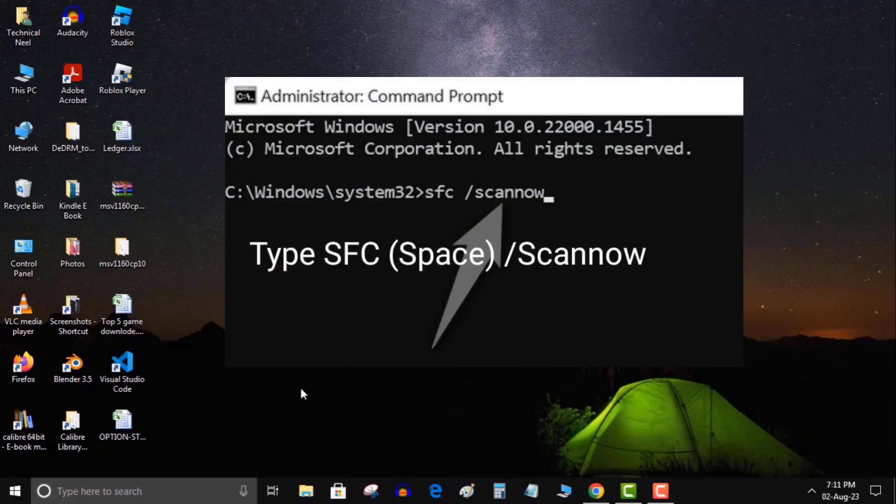
mouse_move(449, 378)
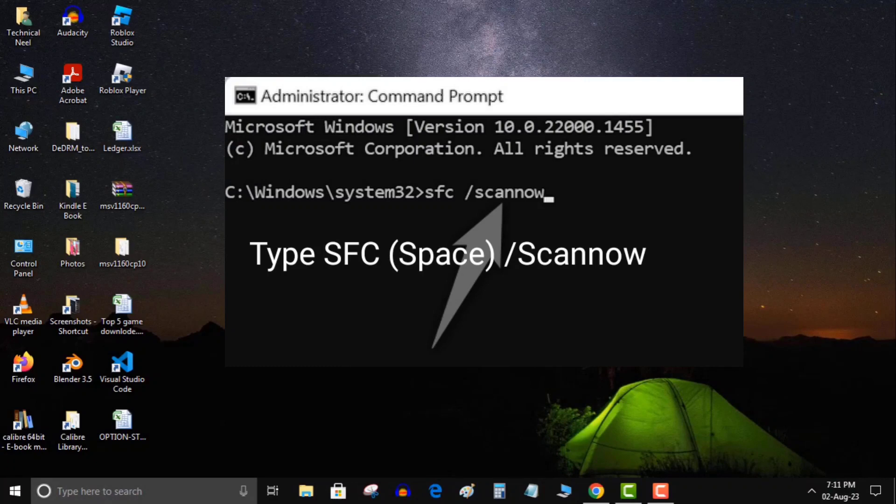
mouse_move(399, 377)
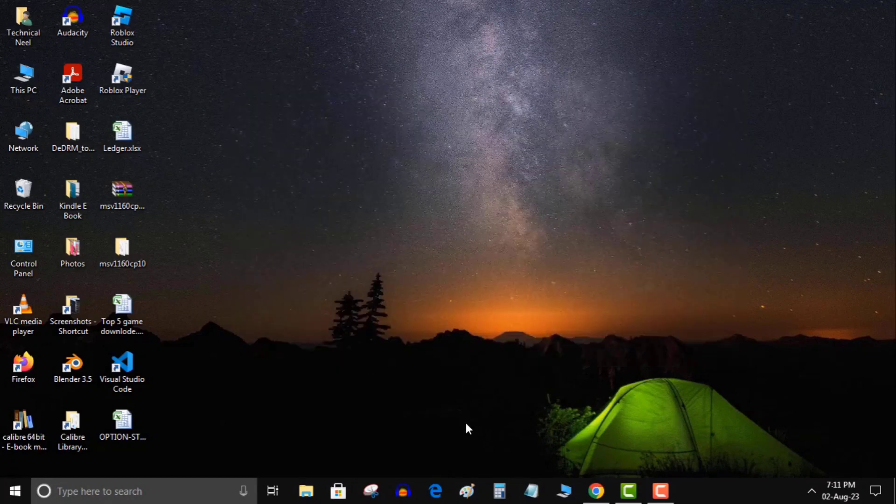
mouse_move(350, 357)
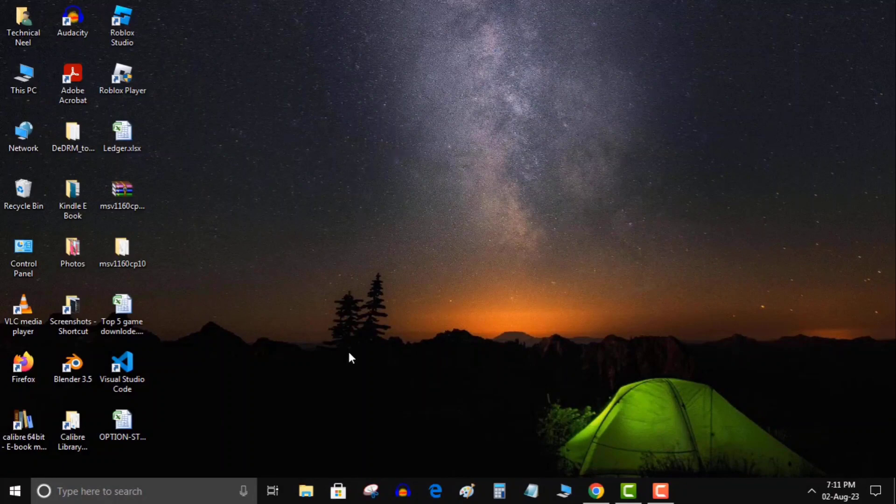
type("DISM.exe /Online /Cleanup-image /Restorehealth")
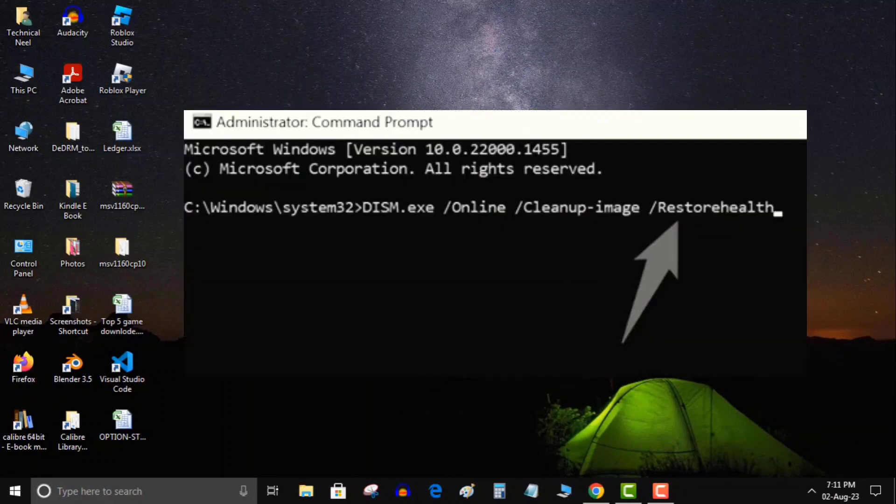
mouse_move(383, 379)
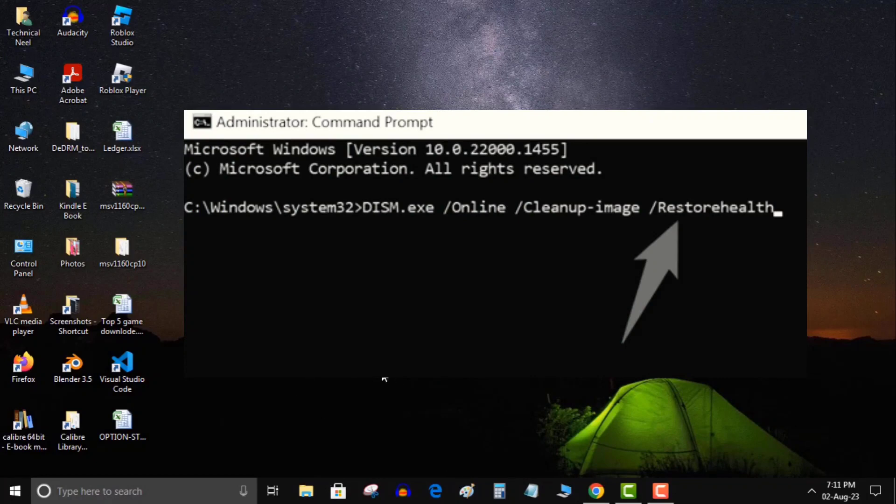
mouse_move(561, 460)
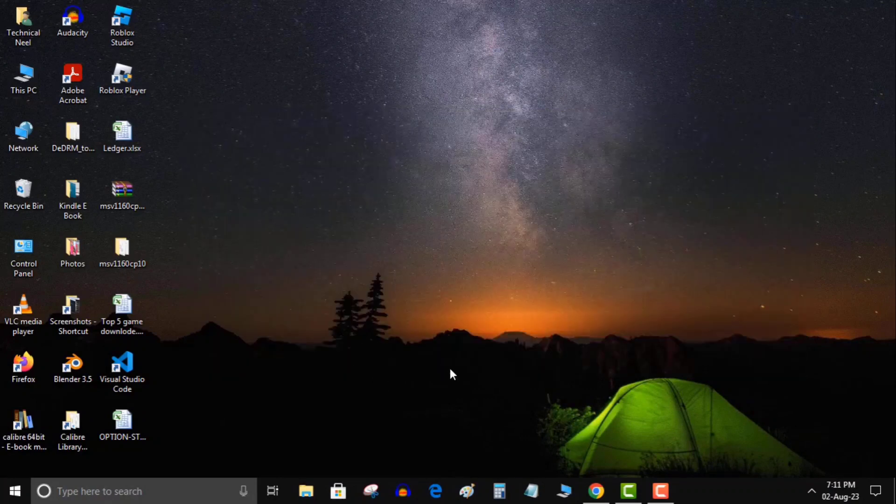
mouse_move(349, 357)
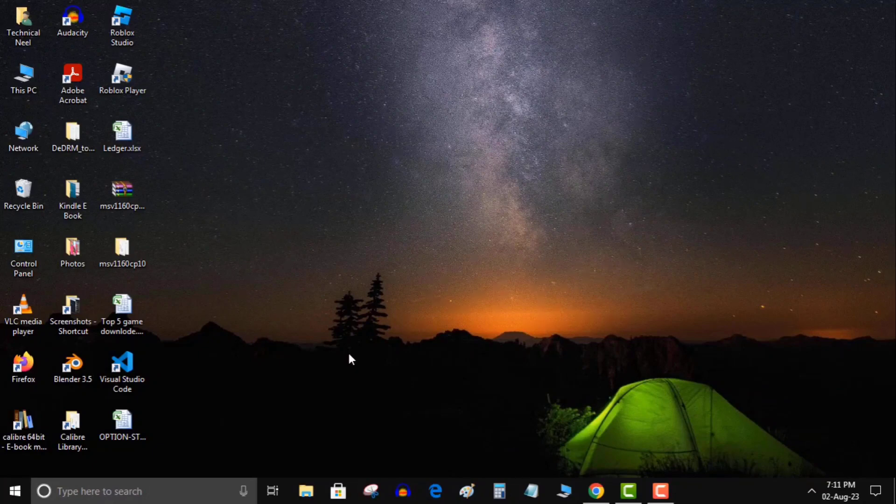
mouse_move(384, 394)
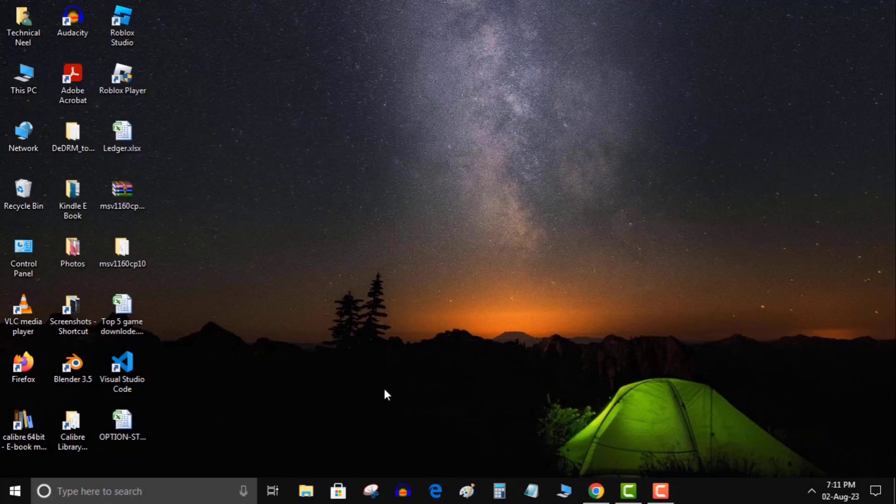
mouse_move(400, 369)
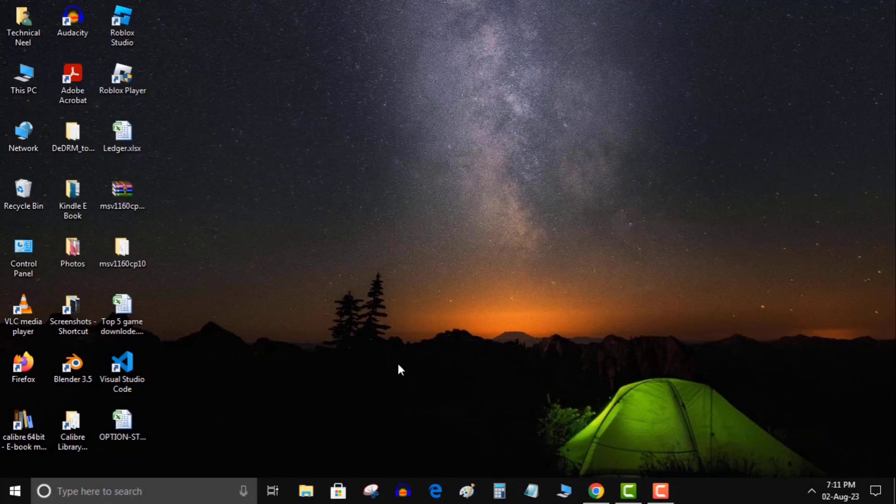
mouse_move(350, 358)
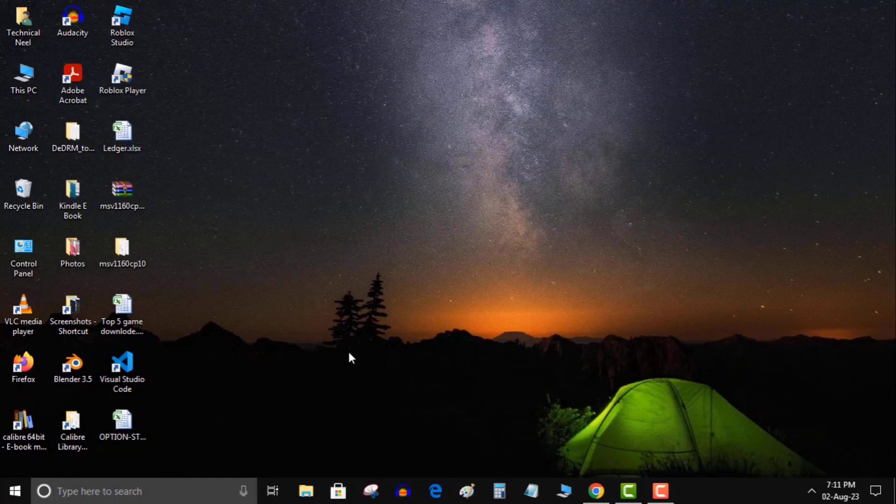